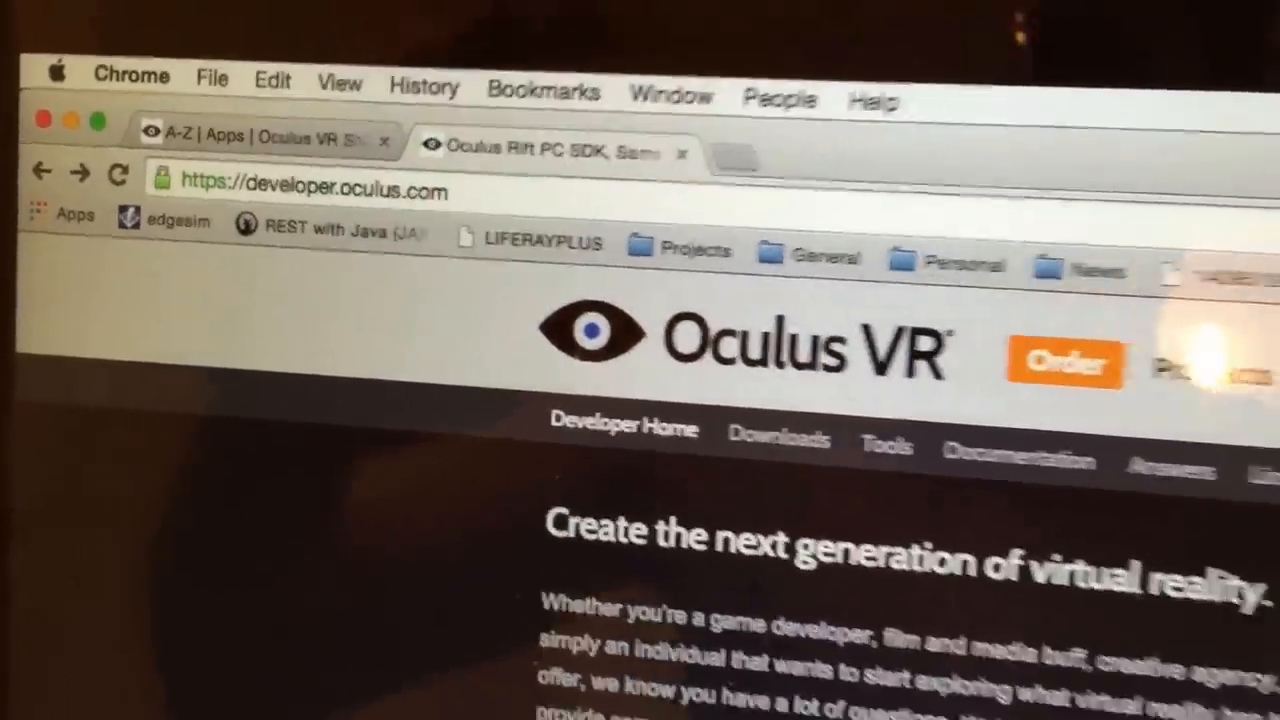
Scroll the 0.4.4-beta downloads list to show the OS X runtime and SDK.
scroll("down", 3)
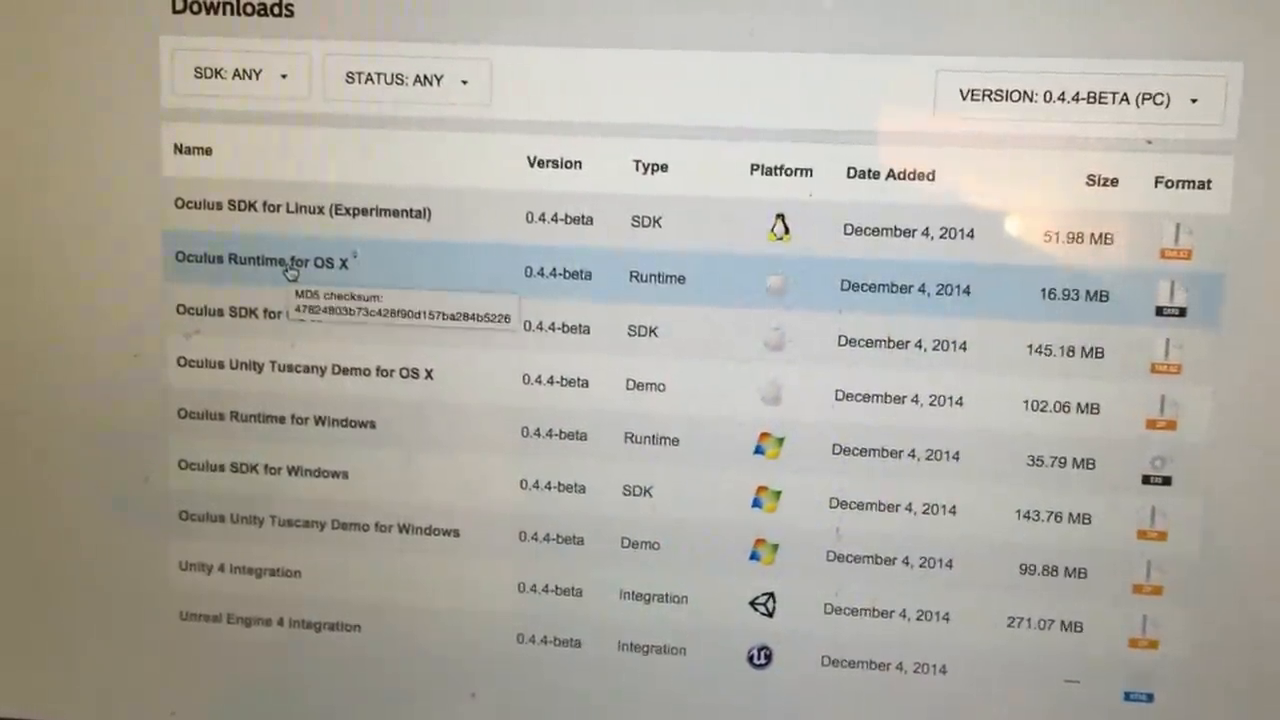
mouse_move(245, 318)
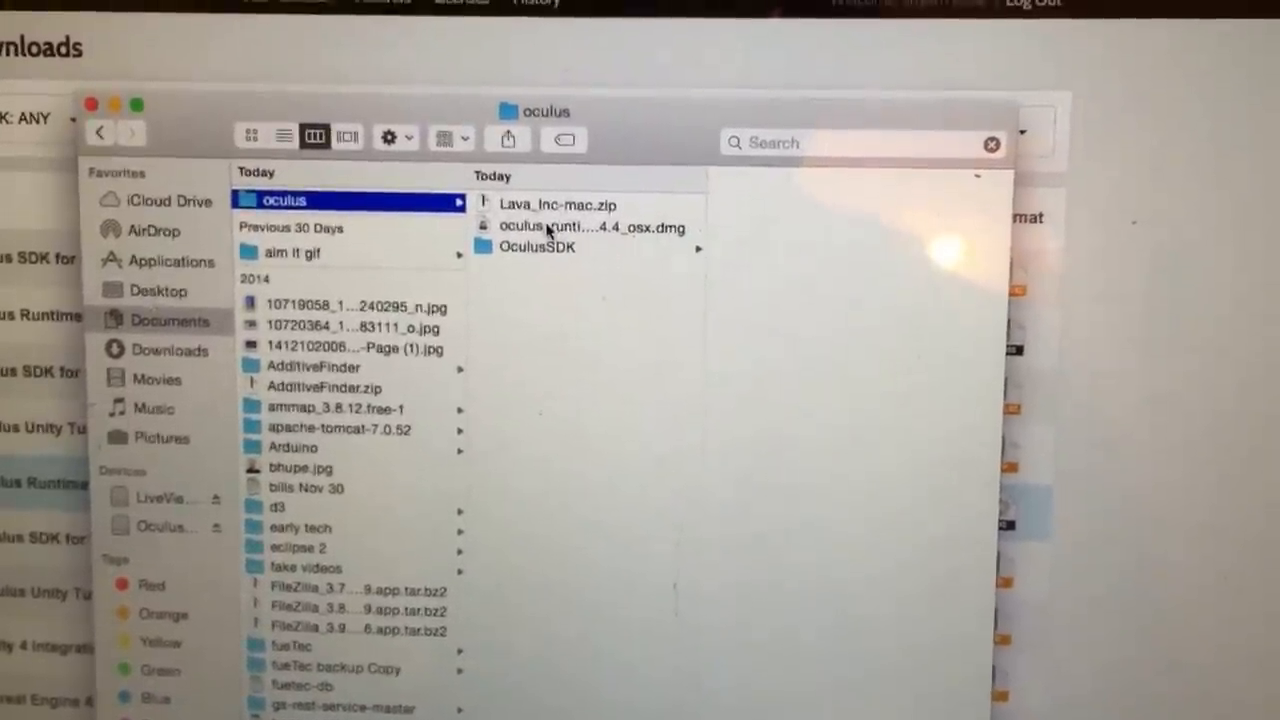
Open oculus_runtime_rev_1_sdk_0.4.4_osx.dmg from the oculus folder.
left_click(590, 227)
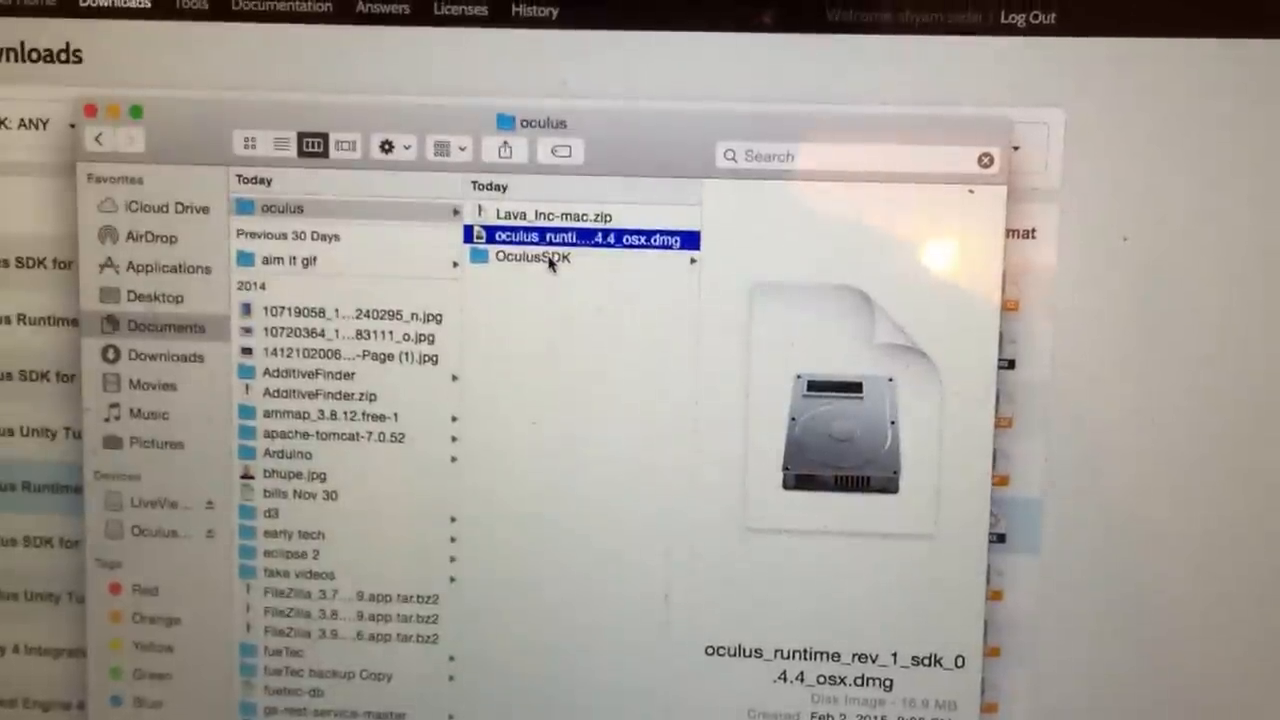
left_click(533, 258)
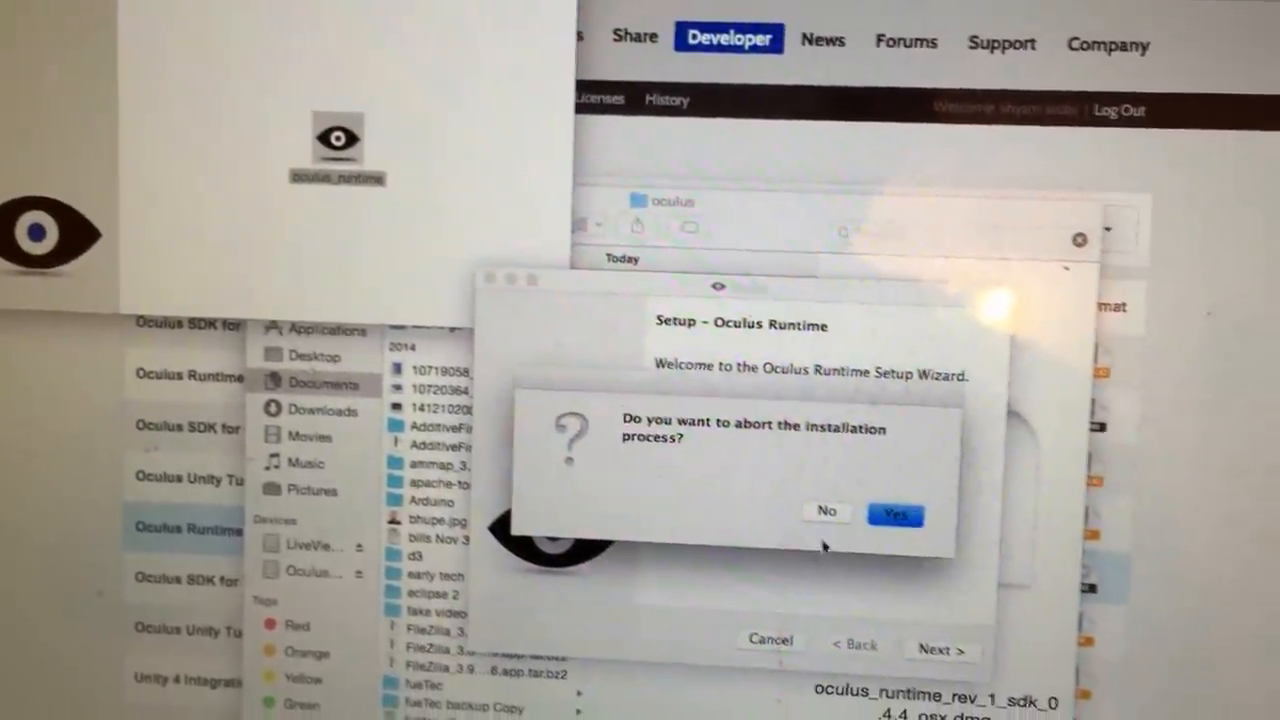
Confirm aborting the Oculus Runtime installation so the Setup Wizard closes.
left_click(894, 513)
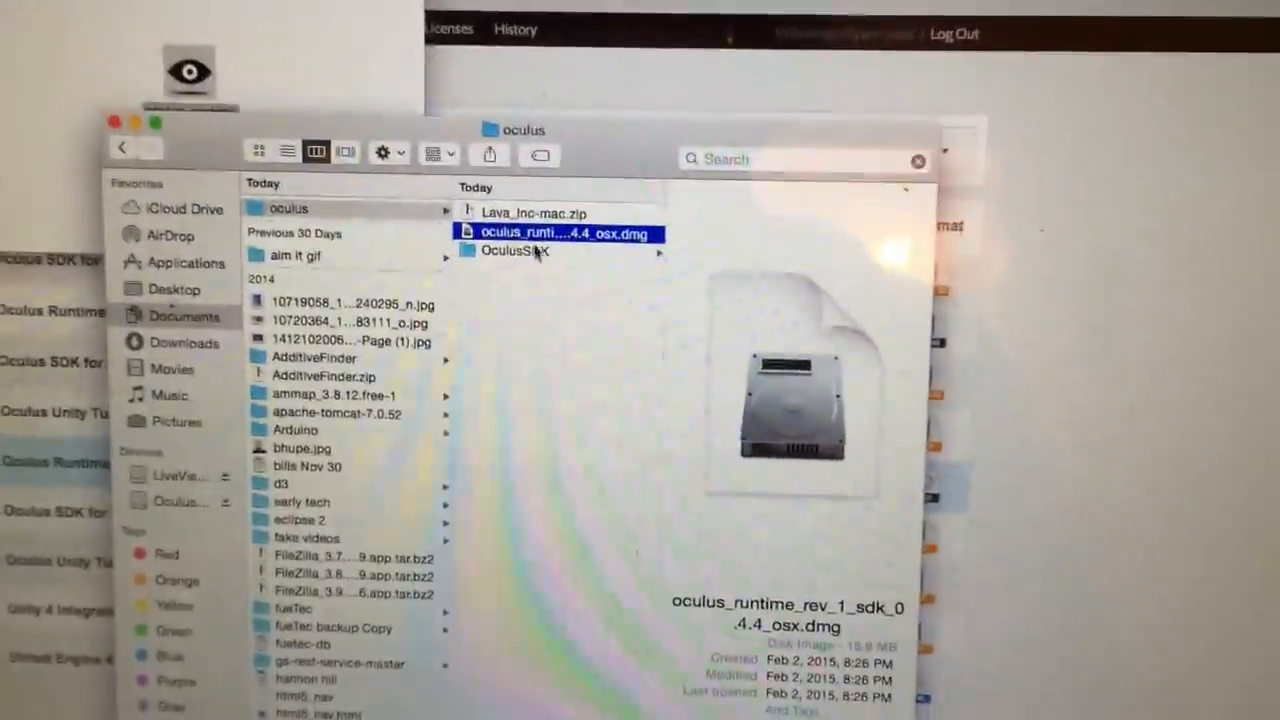
Select OculusWorldDemo inside the OculusSDK folder.
left_click(512, 252)
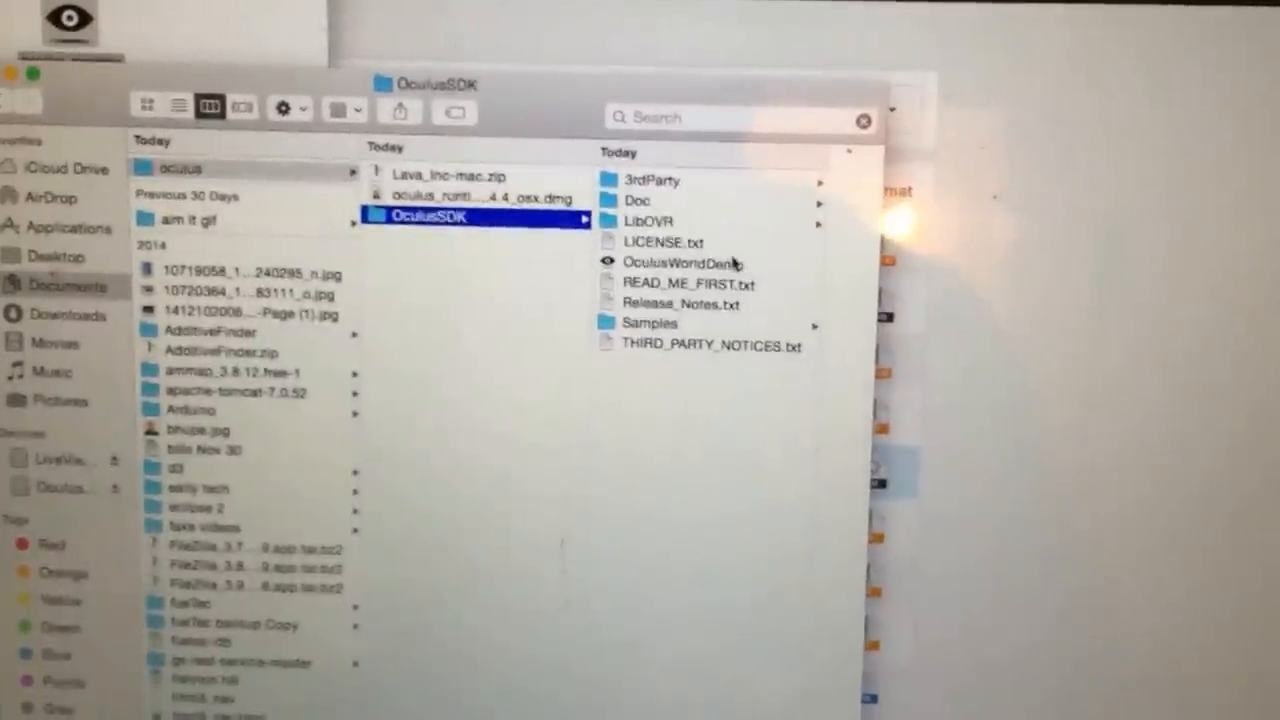
left_click(668, 263)
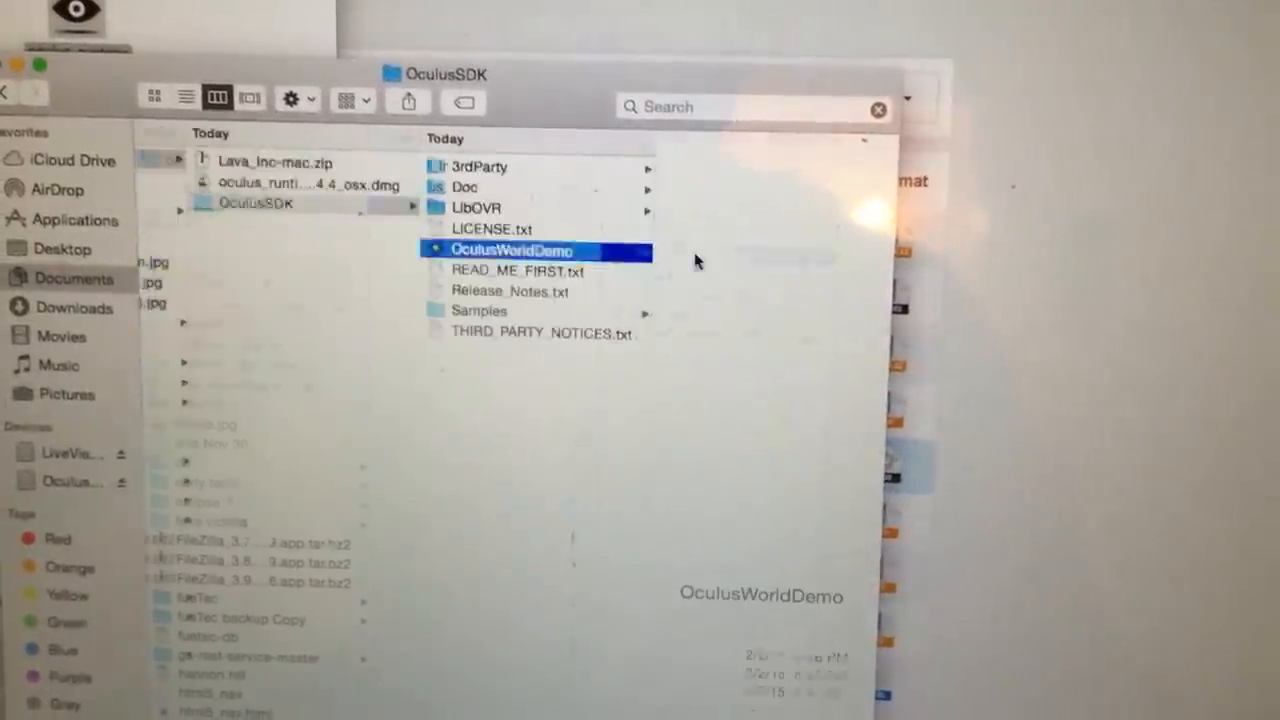